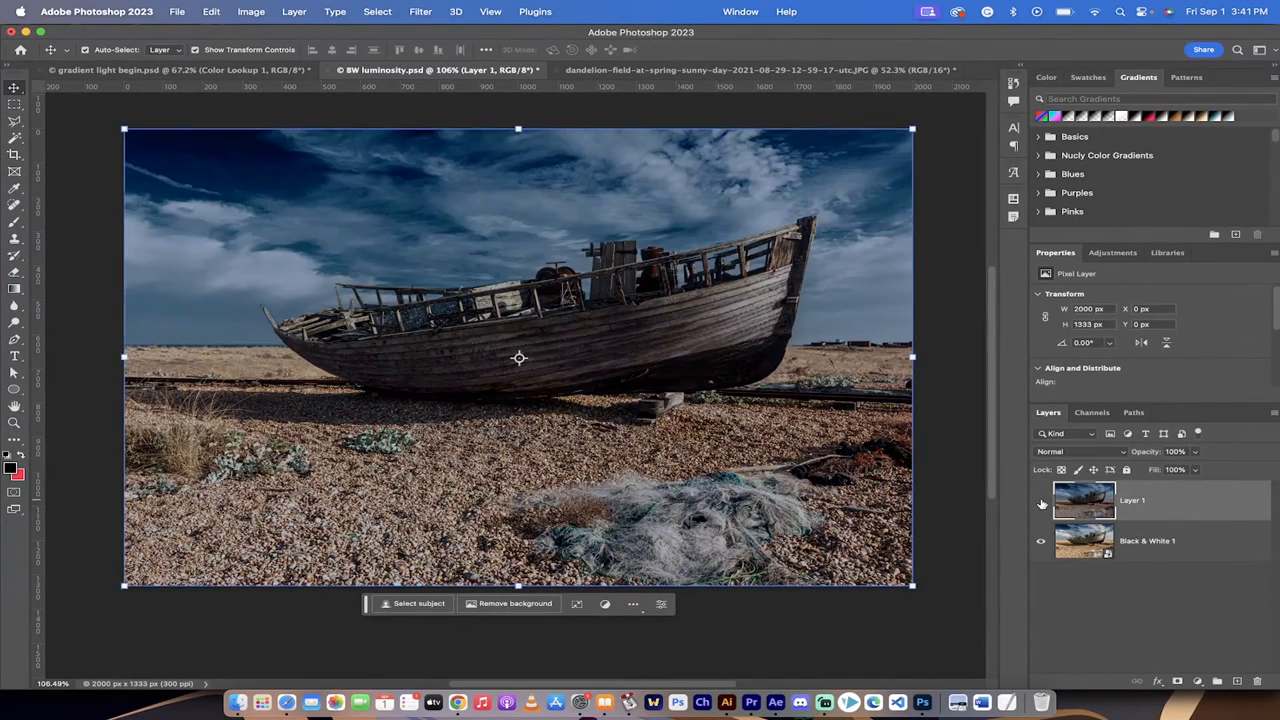
Step: Hide Layer 1 to reveal the full-colour boat photo beneath
{"action": "left_click", "coordinate": [1041, 500]}
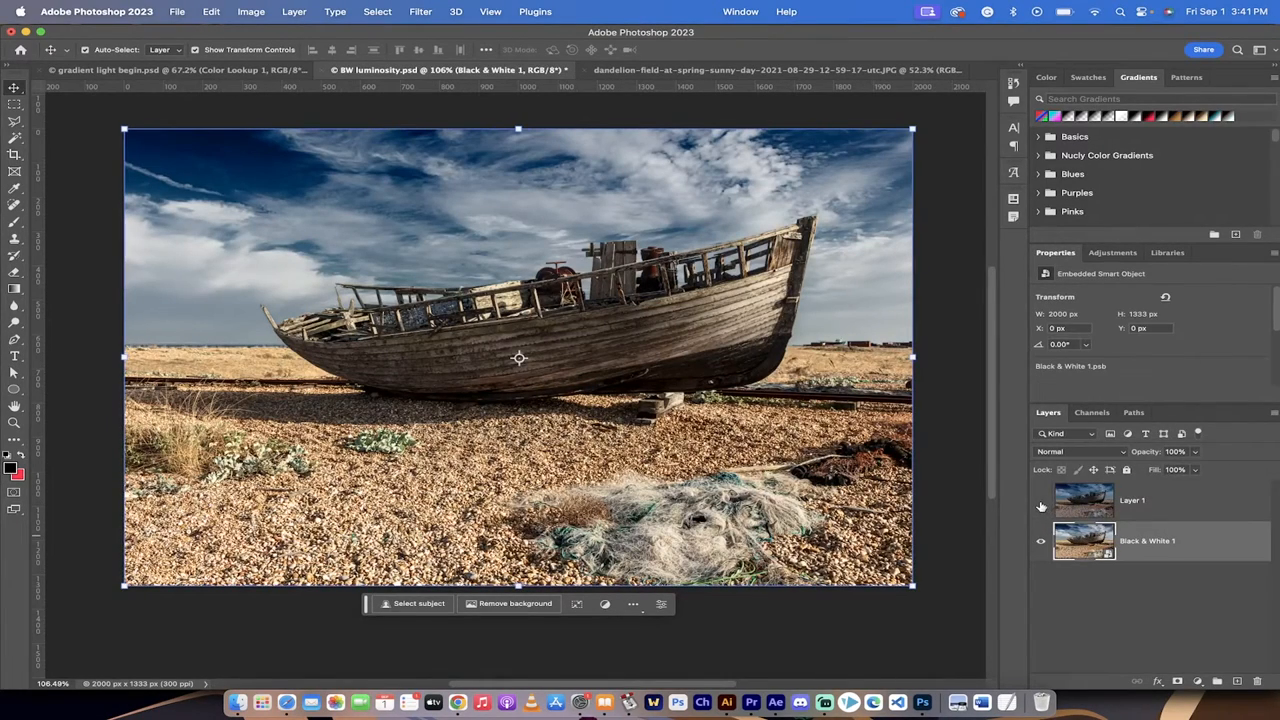
Step: Delete the extra Layer 1 from the boat document
{"action": "left_click", "coordinate": [1041, 505]}
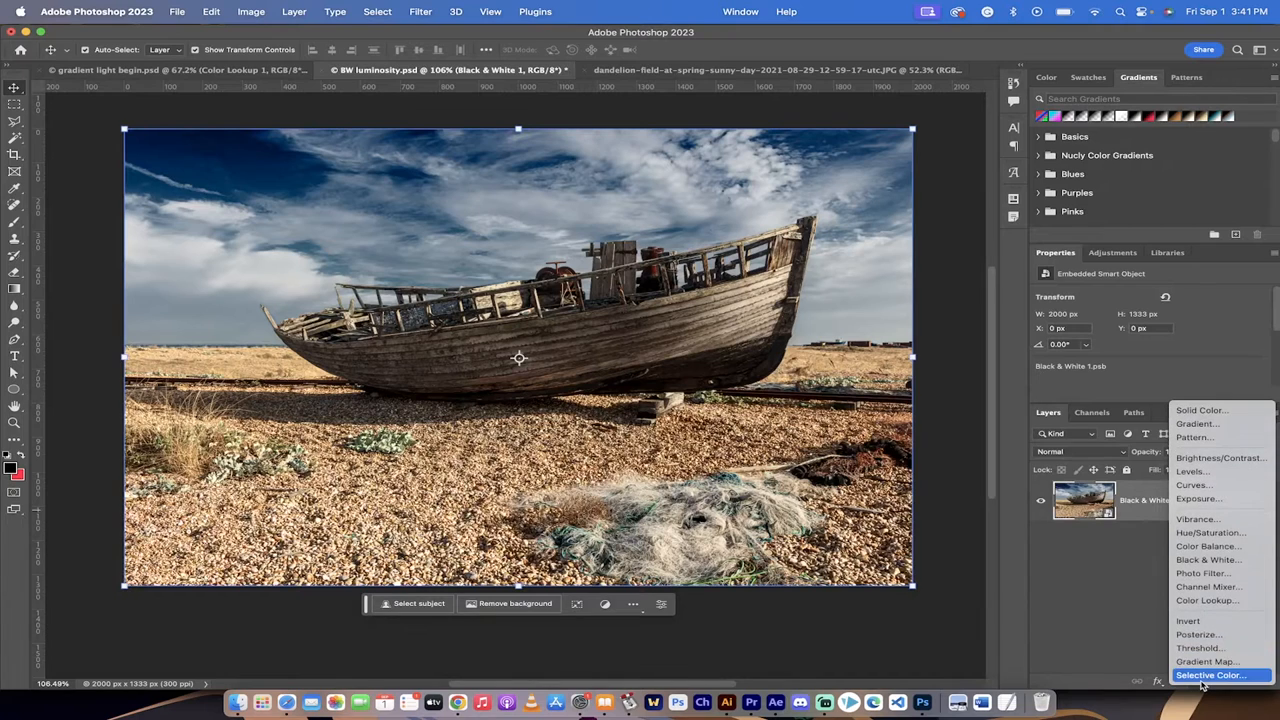
{"action": "mouse_move", "coordinate": [1207, 600]}
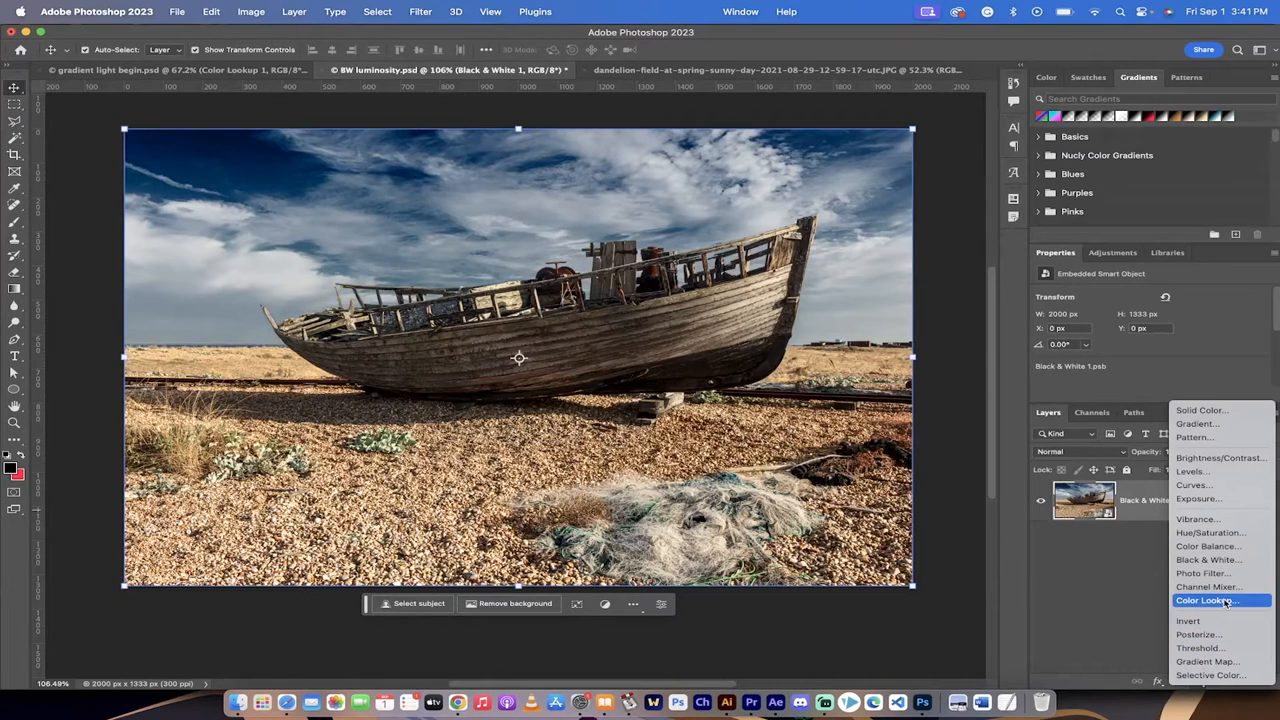
Step: Add a Color Lookup adjustment layer using the NightFromDay.CUBE 3DLUT file
{"action": "left_click", "coordinate": [1208, 600]}
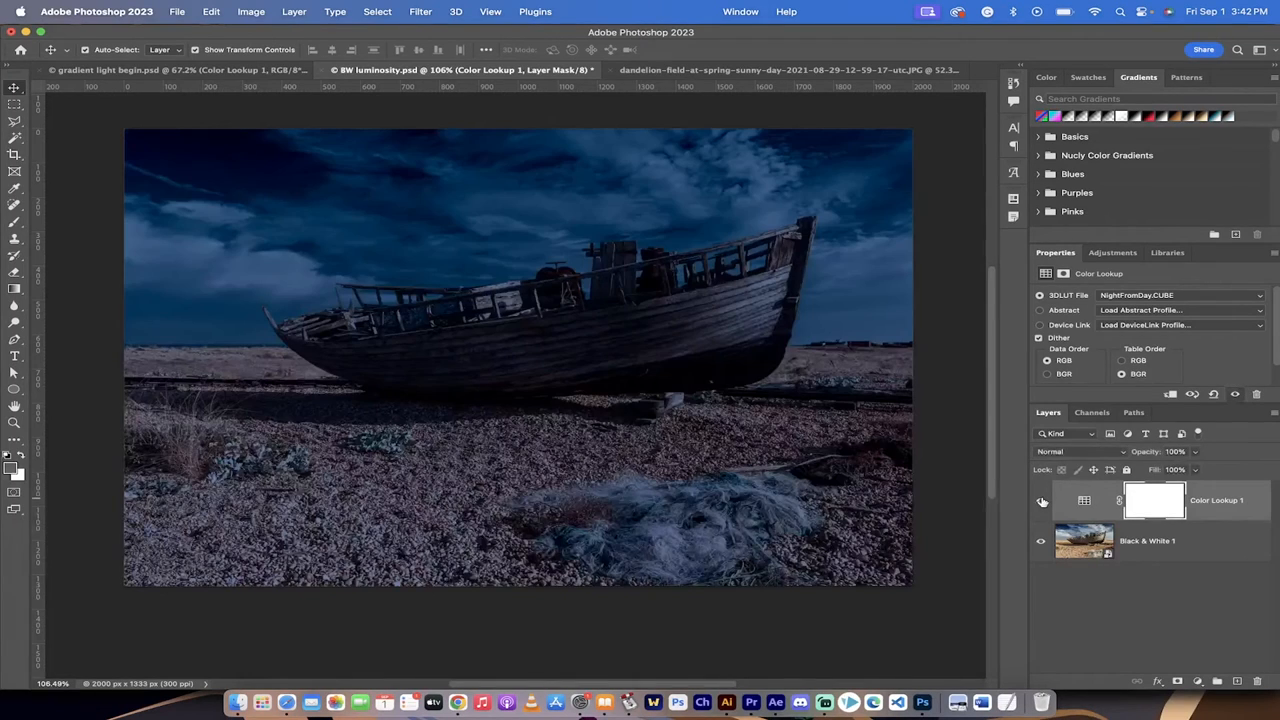
{"action": "left_click", "coordinate": [1042, 500]}
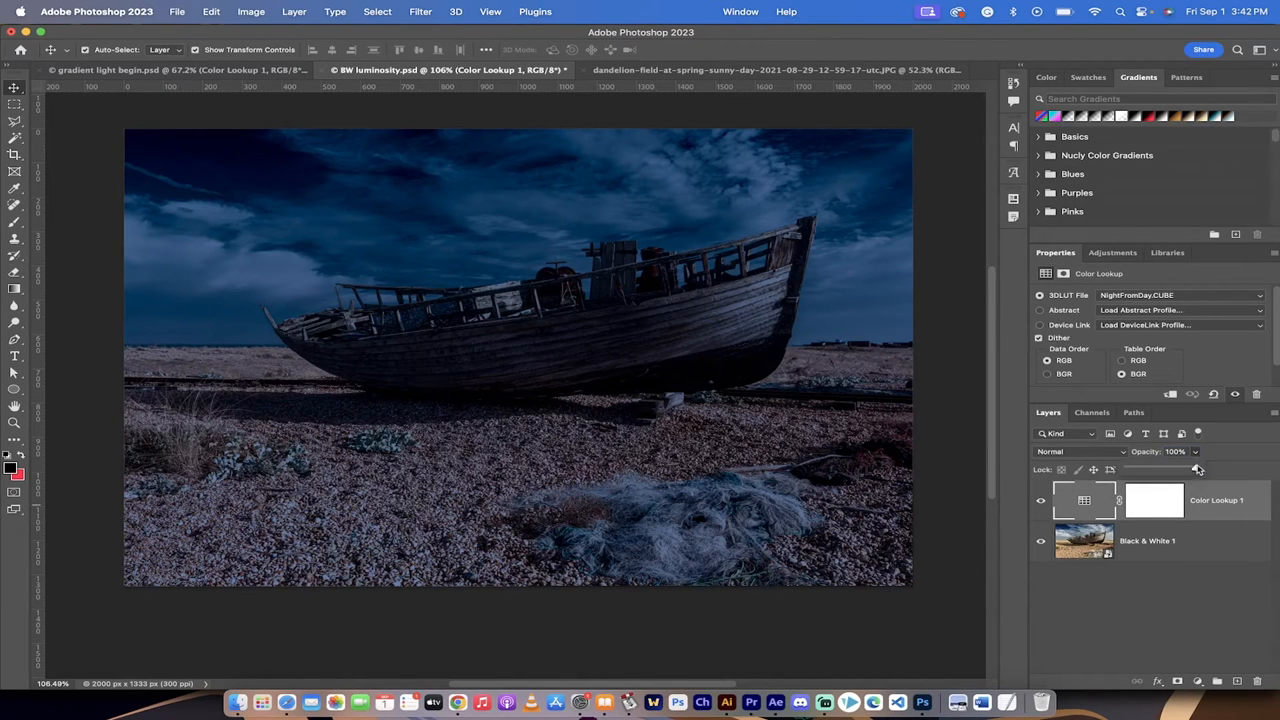
Step: Try 46% and 41% opacity on Color Lookup 1, then settle at 86%
{"action": "left_click_drag", "start_coordinate": [1195, 469], "coordinate": [1160, 469]}
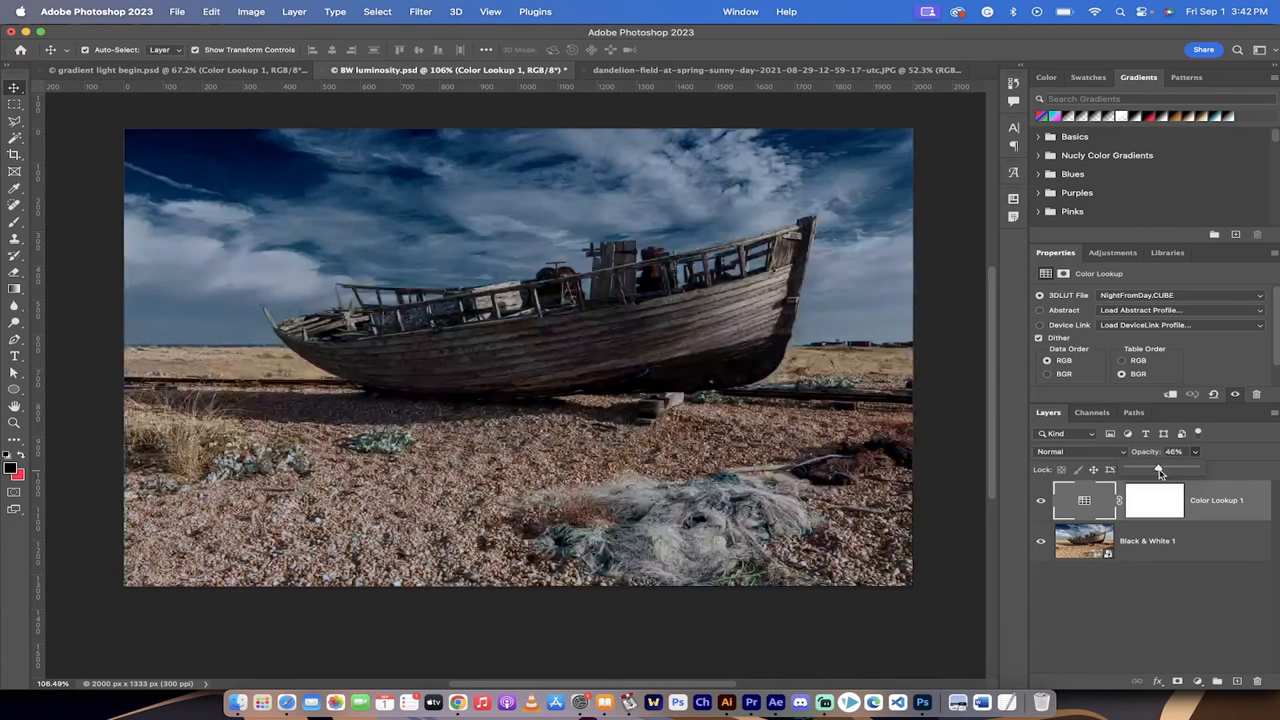
{"action": "left_click_drag", "start_coordinate": [1160, 470], "coordinate": [1155, 470]}
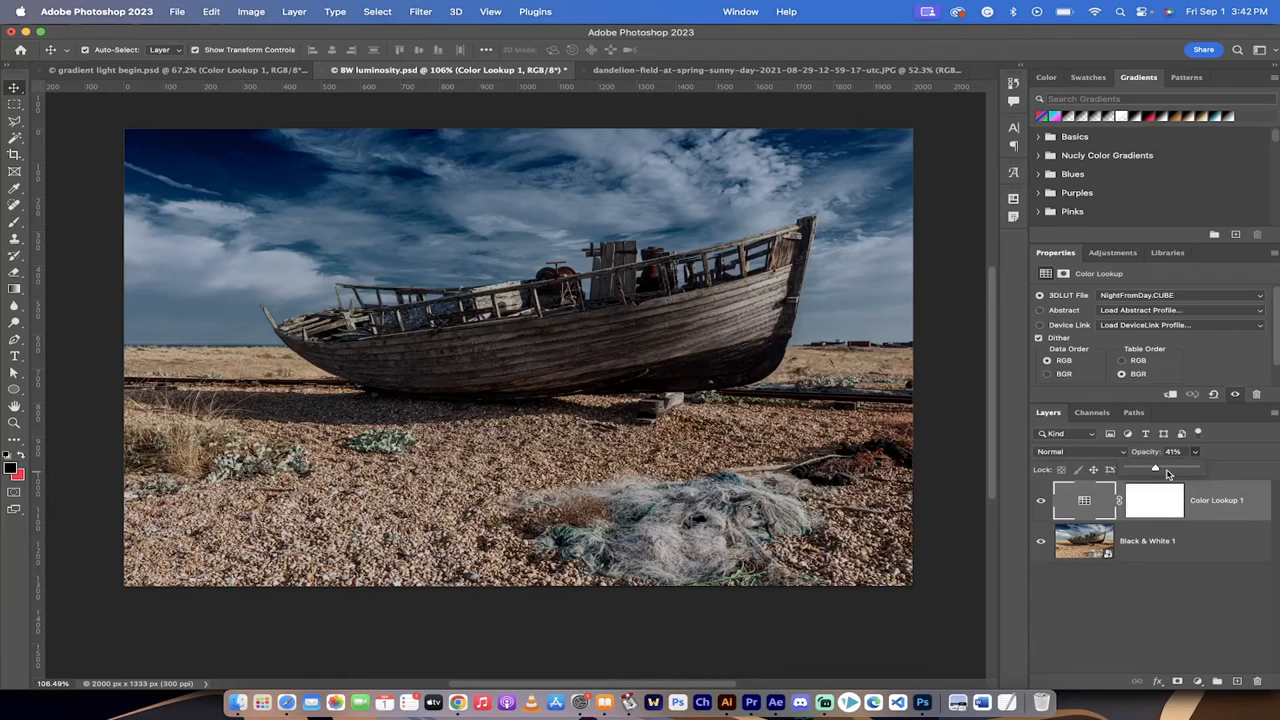
{"action": "left_click_drag", "start_coordinate": [1155, 469], "coordinate": [1188, 469]}
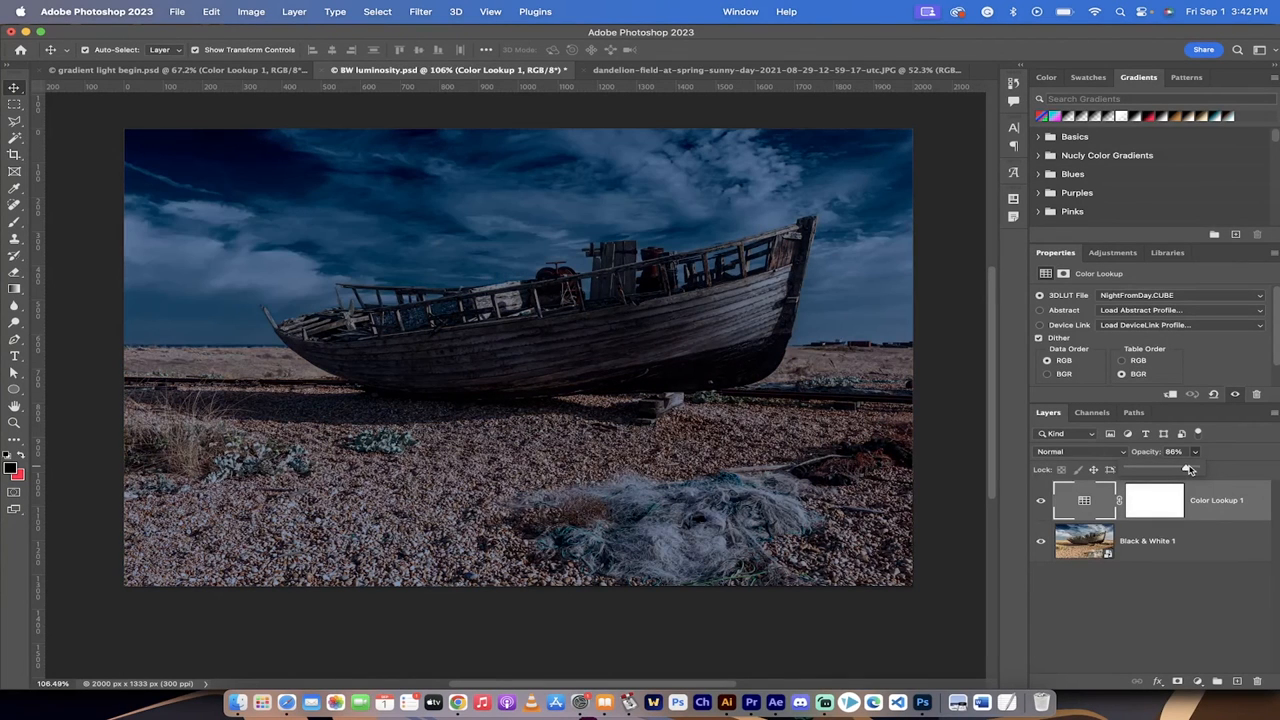